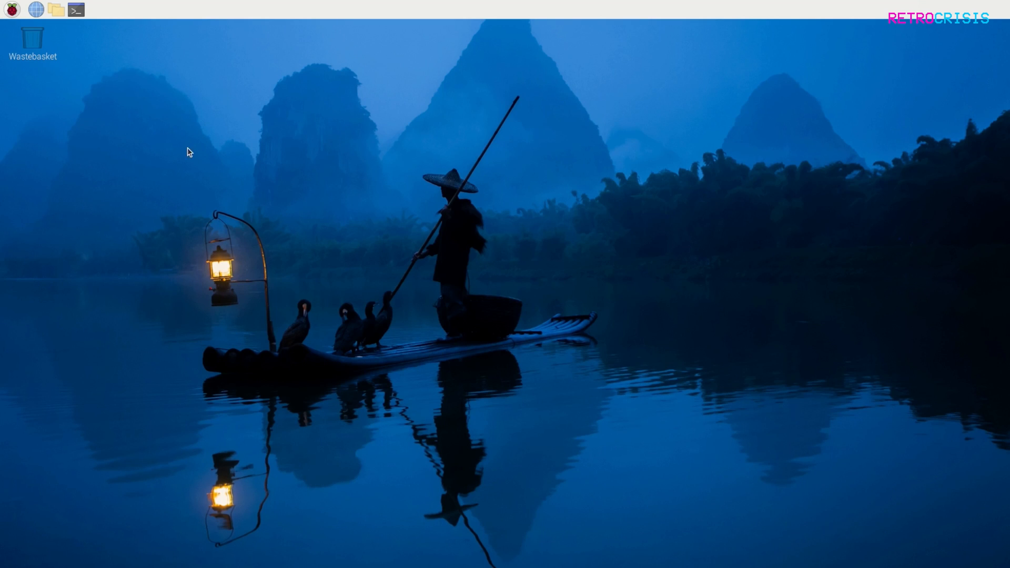
mouse_move(12, 12)
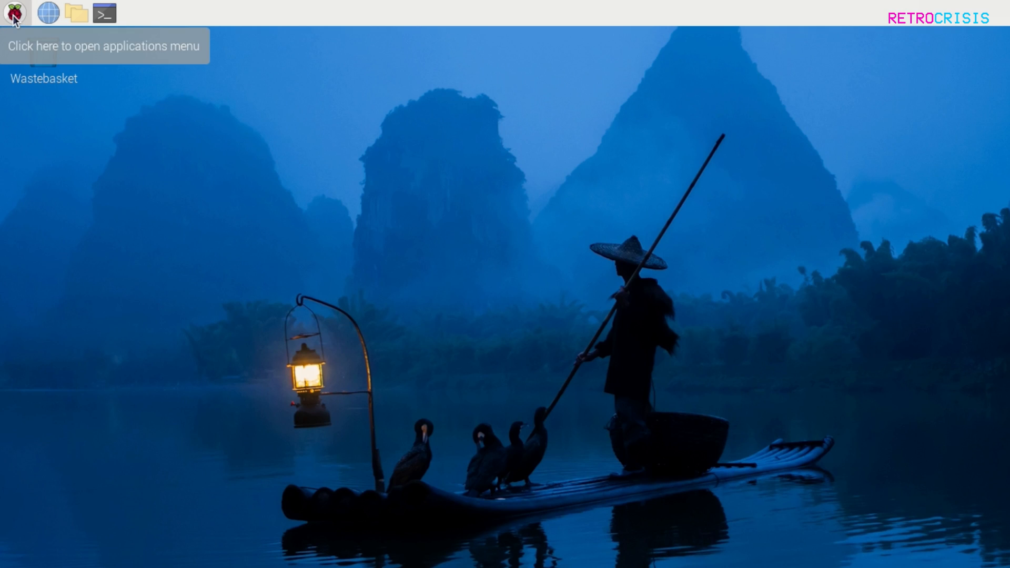
Launch Add / Remove Software from the Raspberry Pi menu's Preferences
left_click(15, 13)
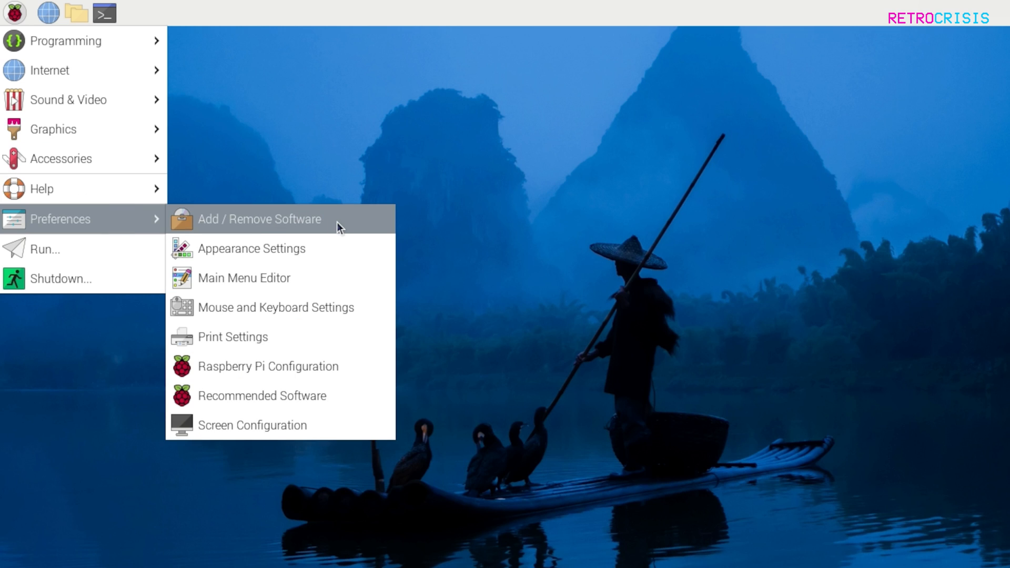
left_click(259, 220)
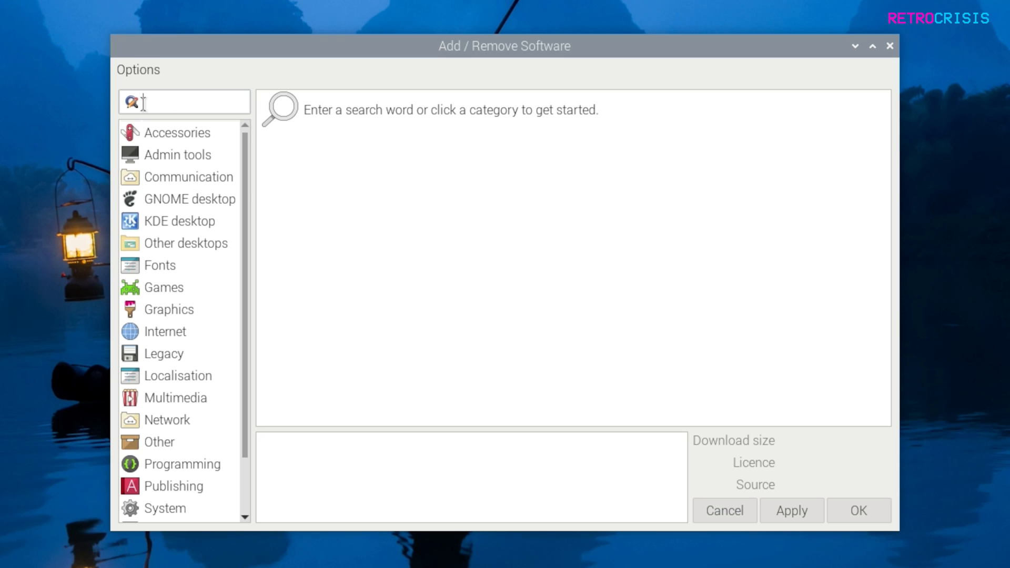
Search 'retroarch', mark 'Simple frontend for the libretro library', and apply the install
type("ret")
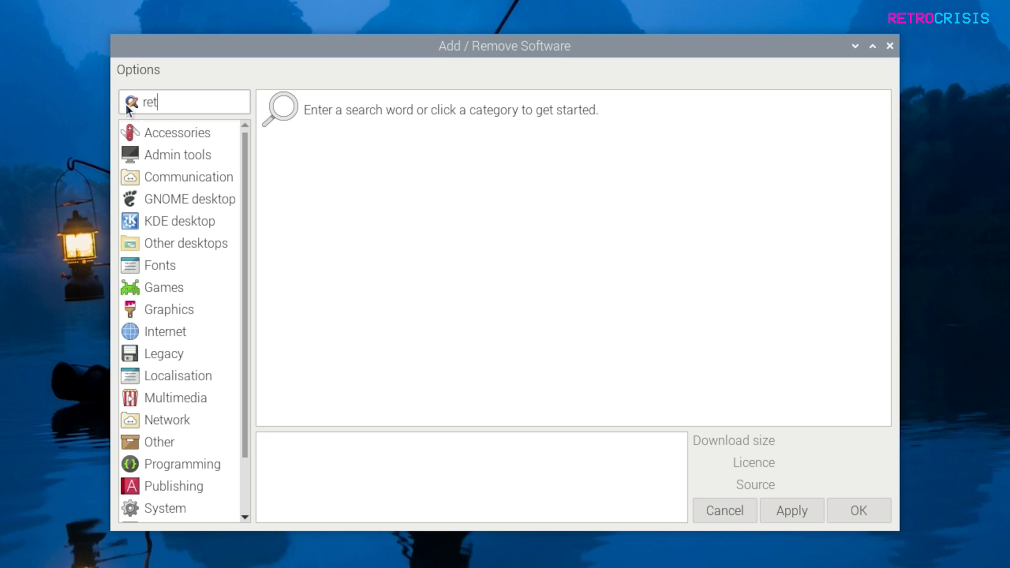
type("roarch")
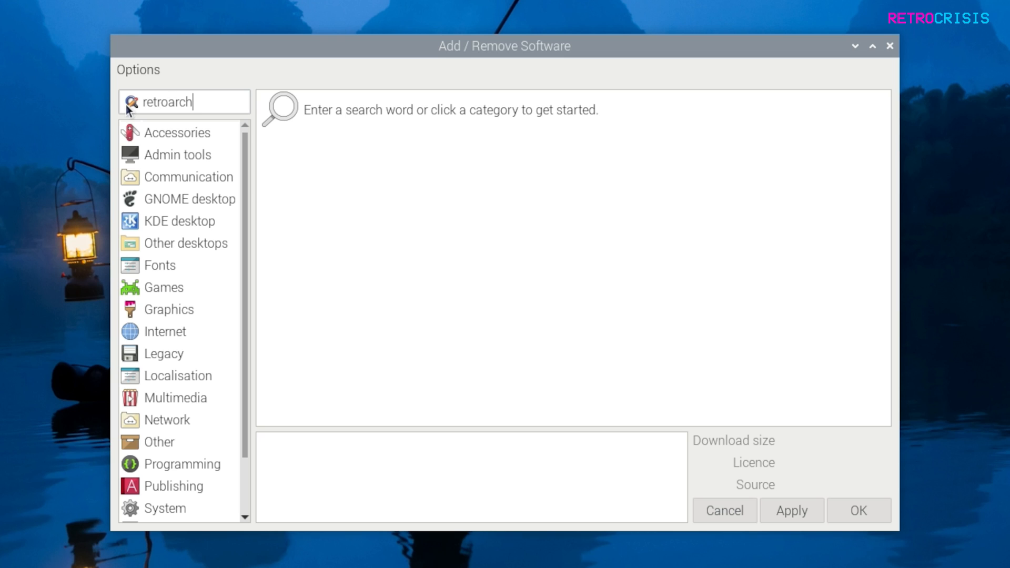
key("Return")
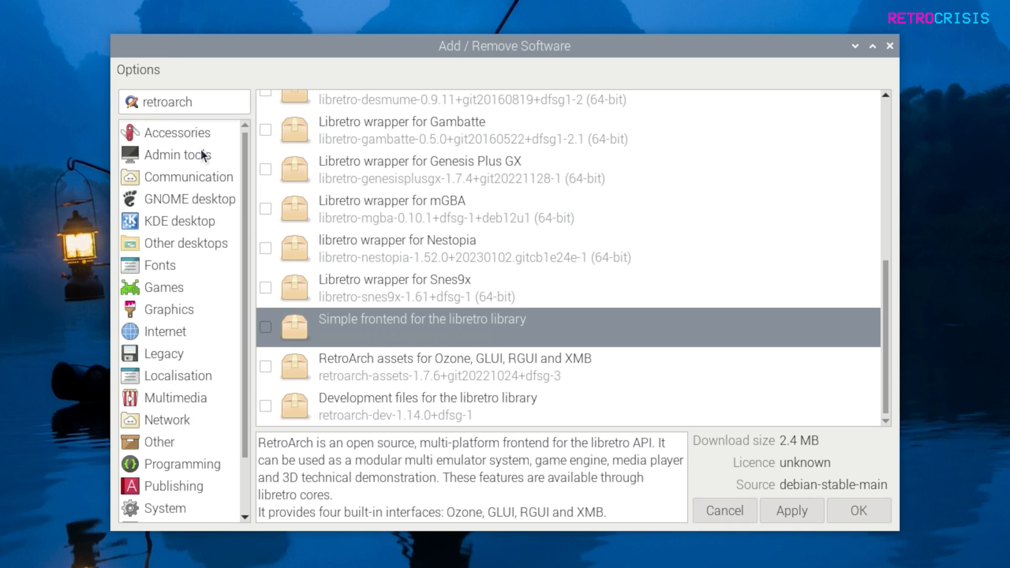
mouse_move(350, 332)
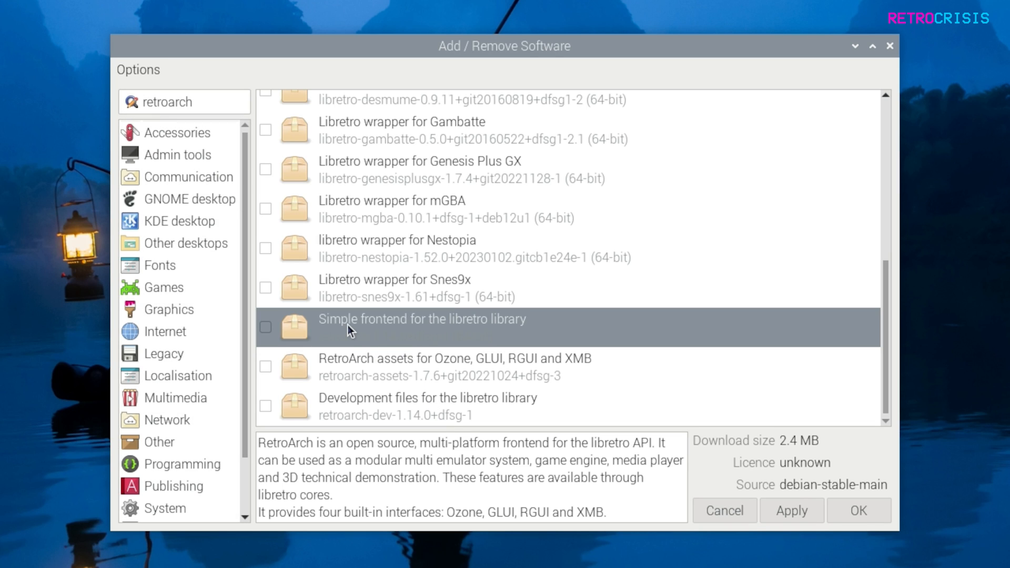
mouse_move(507, 348)
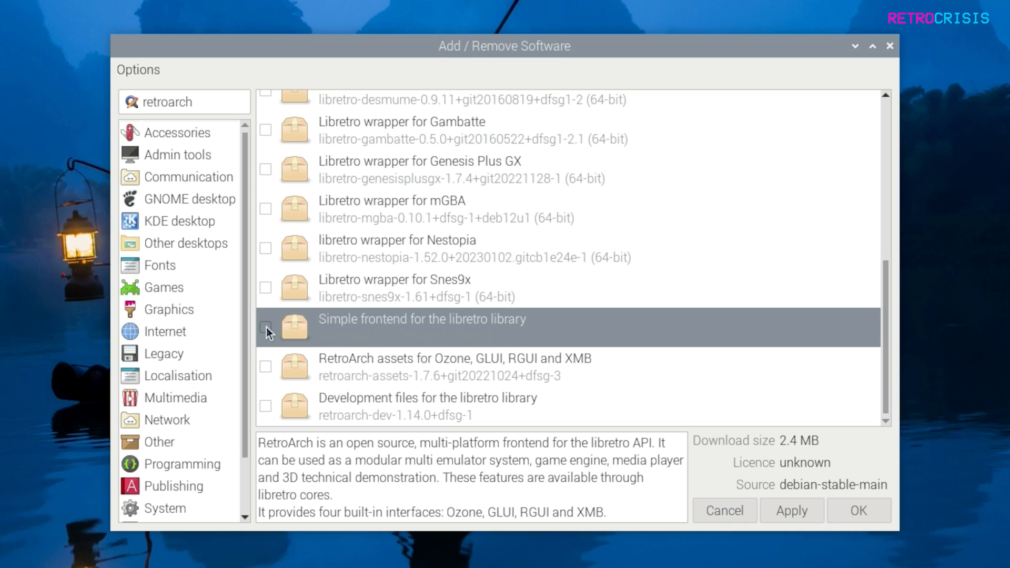
left_click(265, 329)
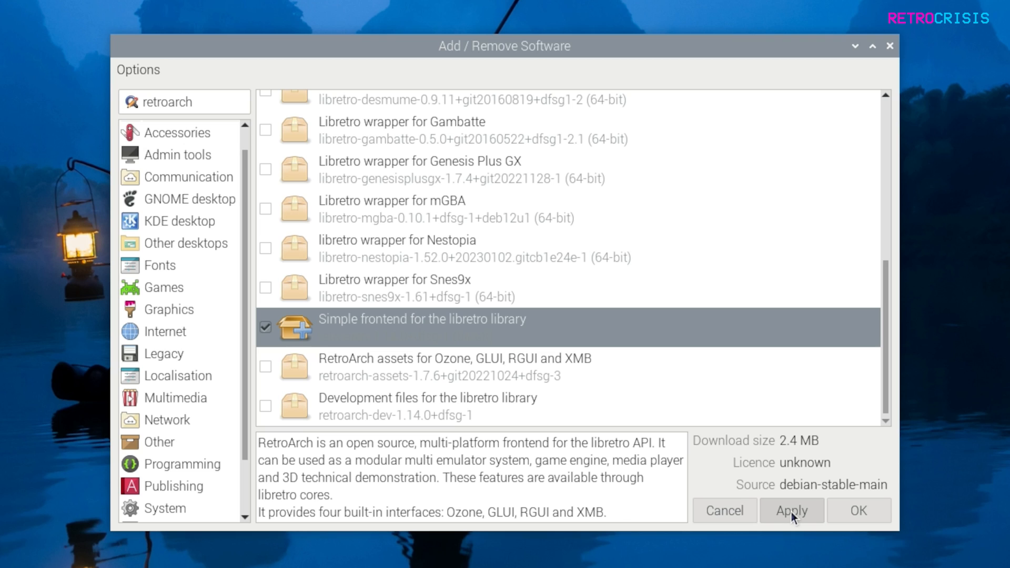
left_click(792, 510)
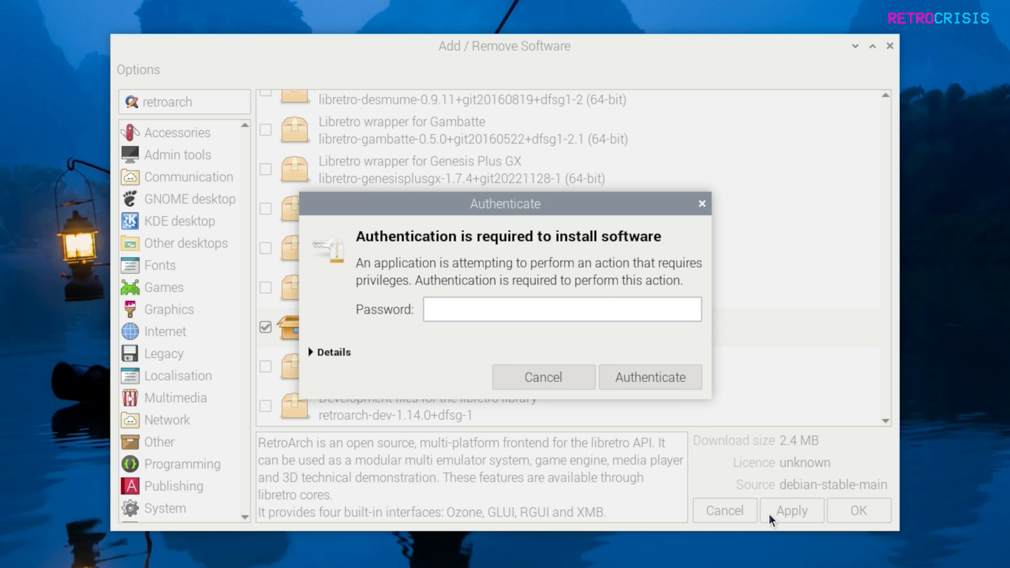
Enter the administrator password and authenticate the RetroArch install
left_click(562, 309)
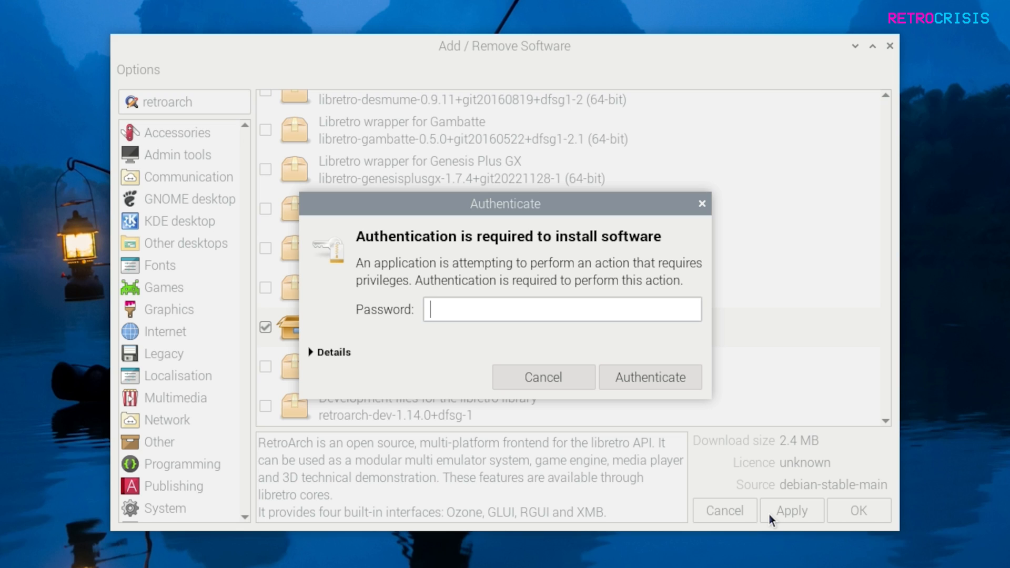
type("••••••")
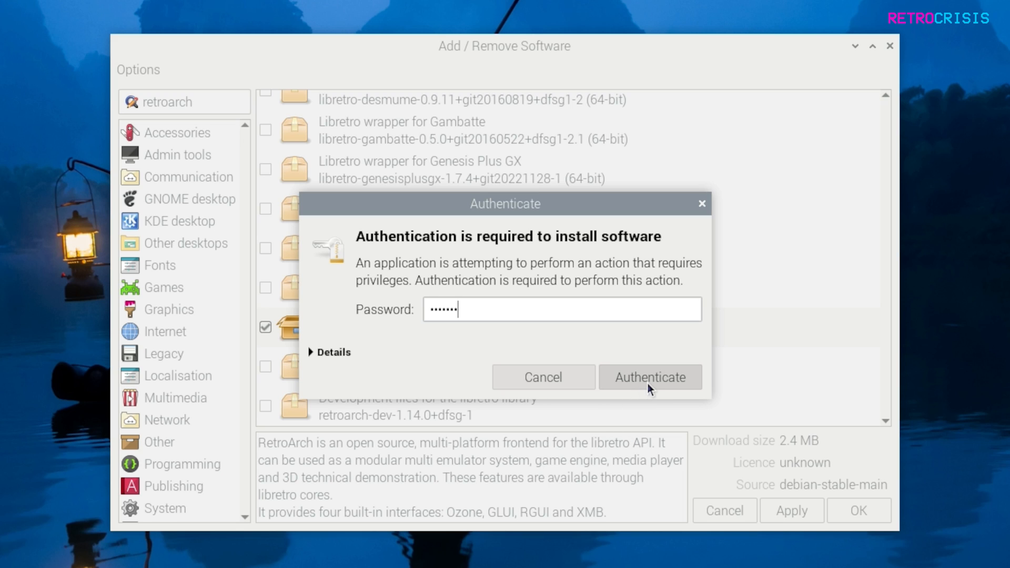
left_click(650, 377)
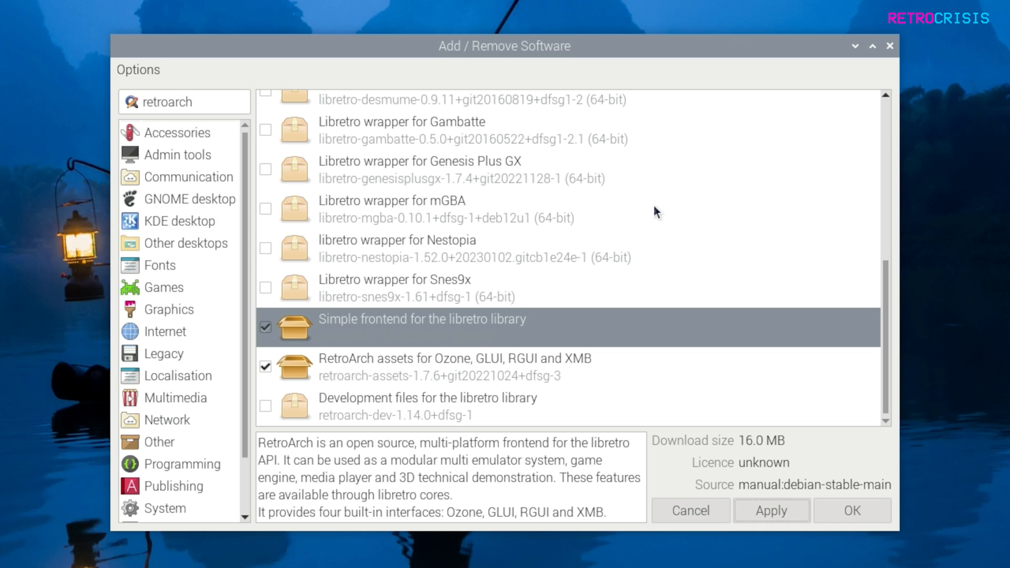
mouse_move(854, 536)
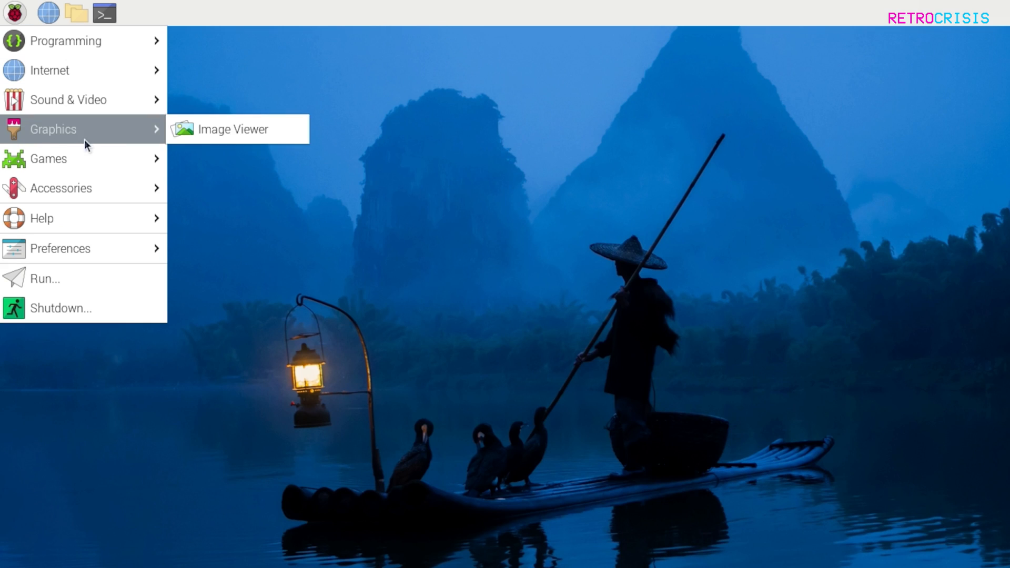
mouse_move(47, 158)
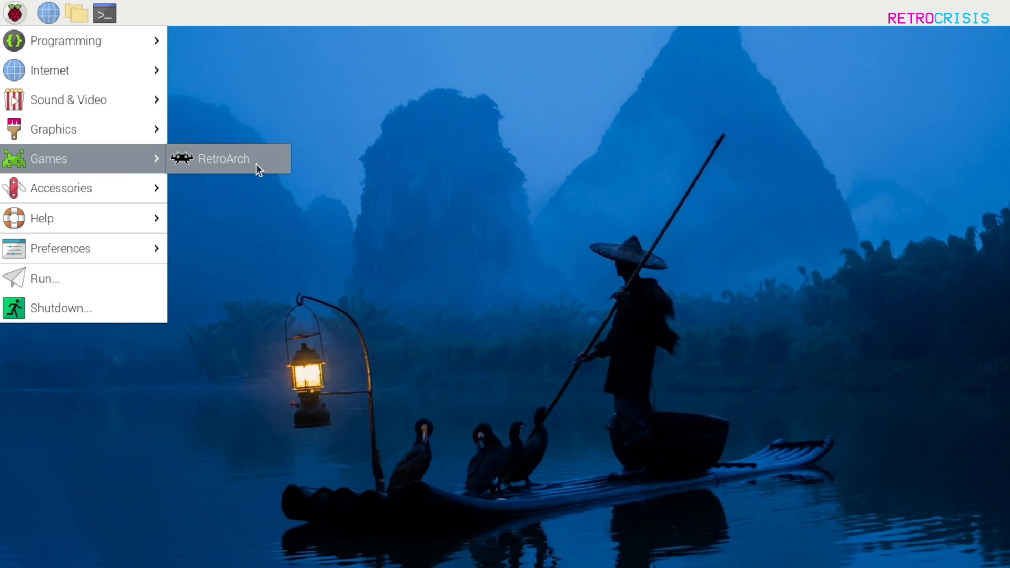
mouse_move(268, 158)
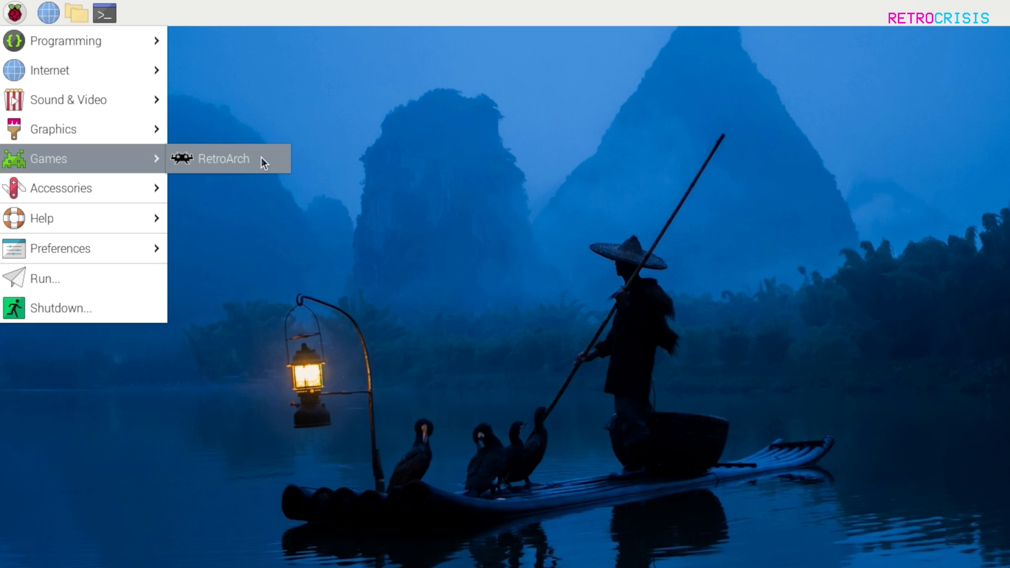
Confirm RetroArch is listed under Games, then relaunch Add / Remove Software
left_click(224, 158)
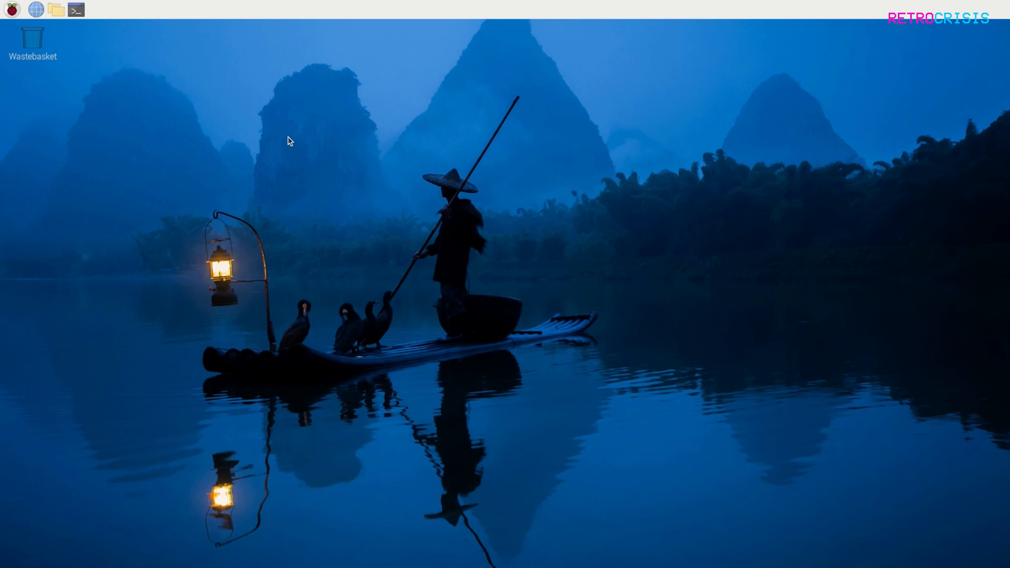
mouse_move(11, 11)
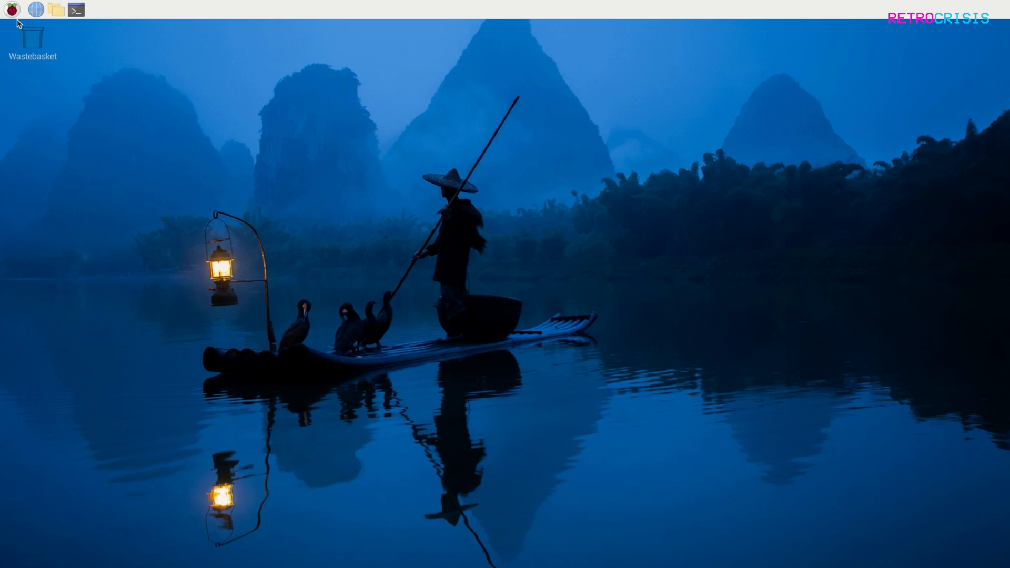
left_click(13, 9)
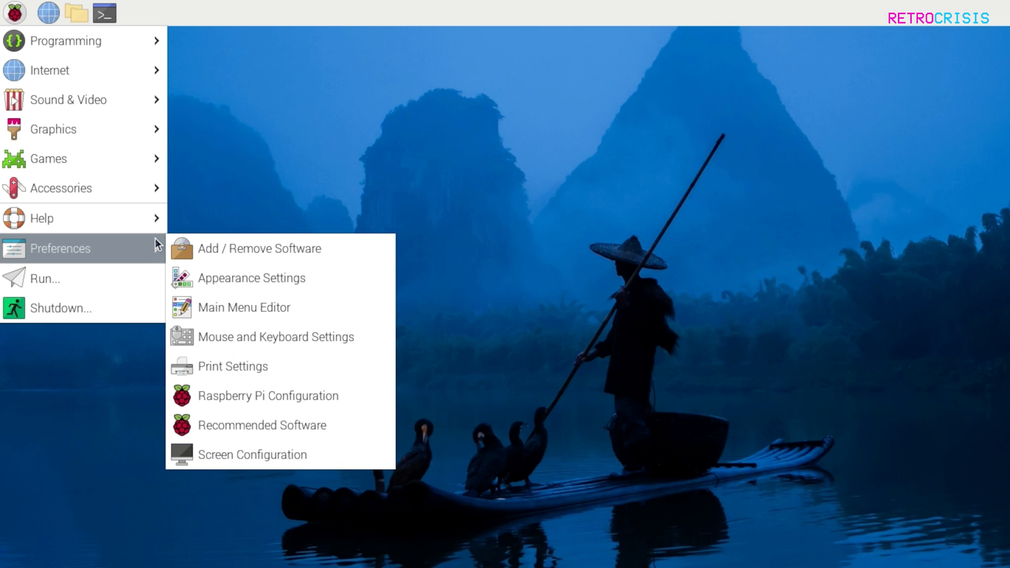
left_click(259, 248)
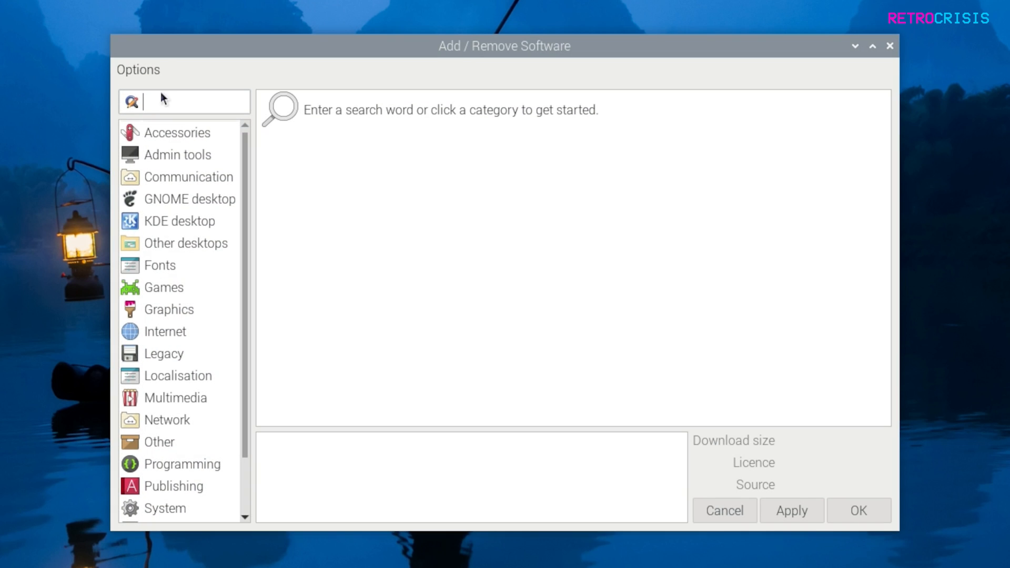
Search 'libretro', mark 'Libretro wrapper for Genesis Plus GX', and confirm installing it
type("libretro")
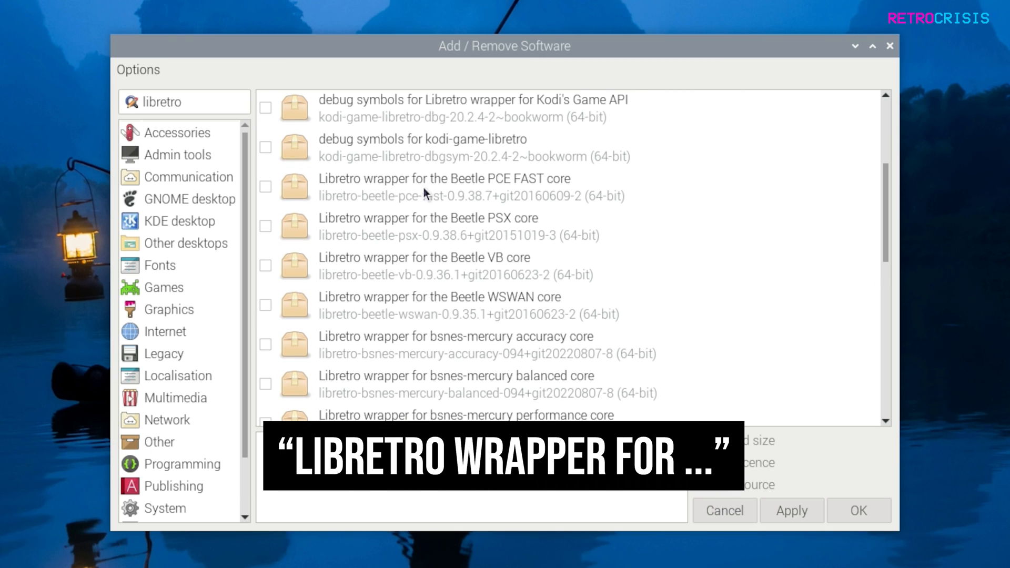
mouse_move(462, 241)
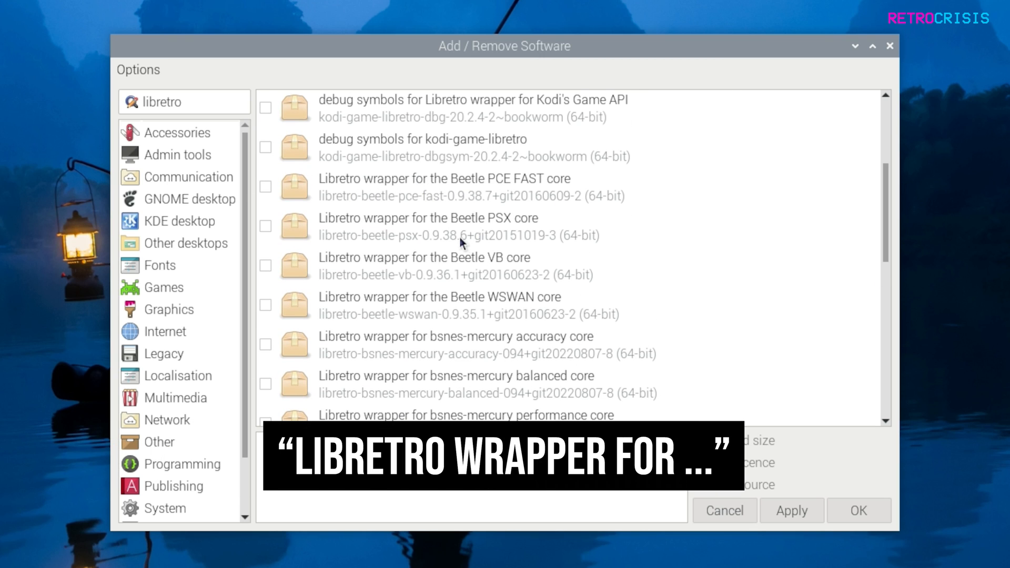
mouse_move(500, 250)
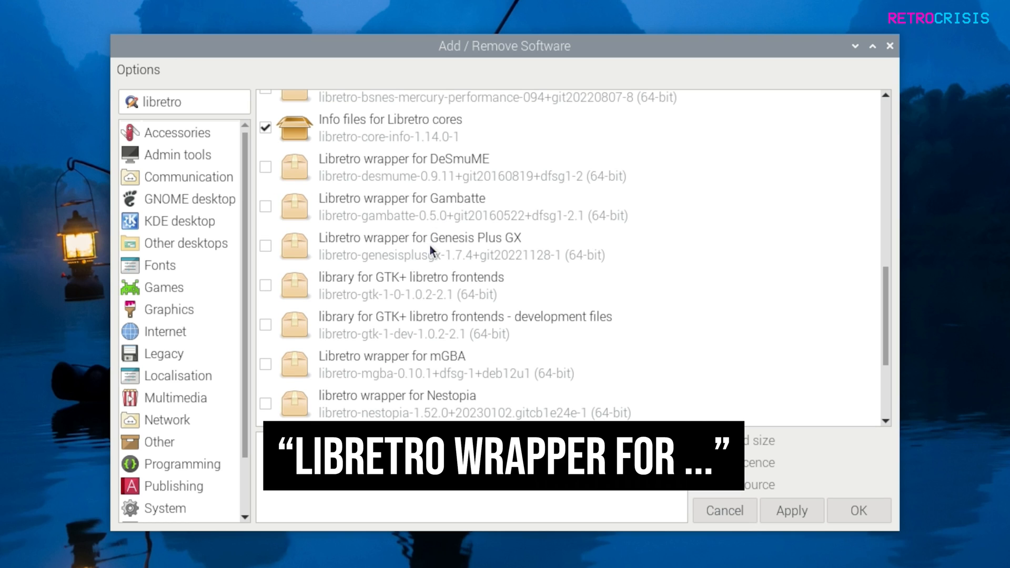
scroll("down", 3)
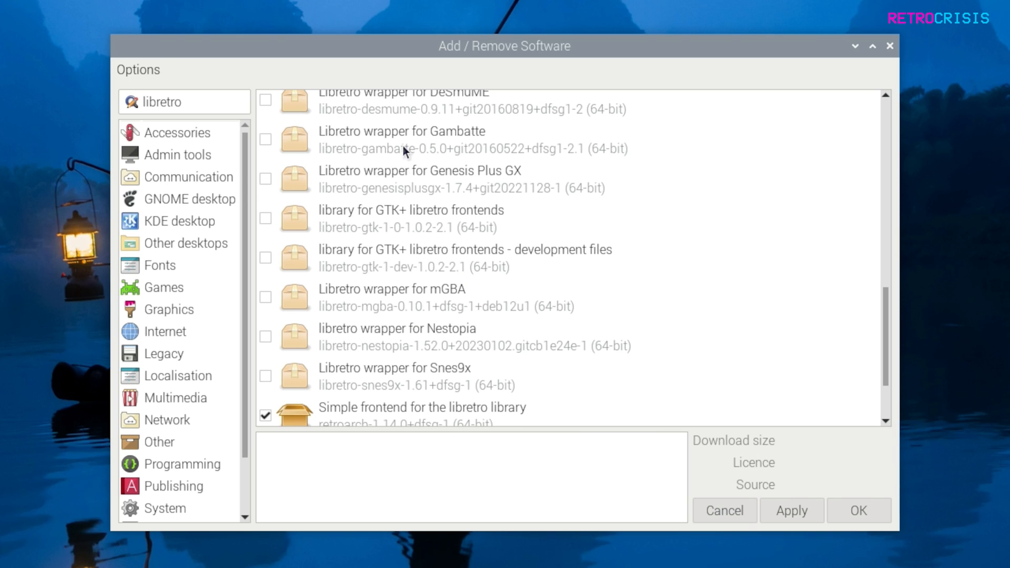
mouse_move(273, 185)
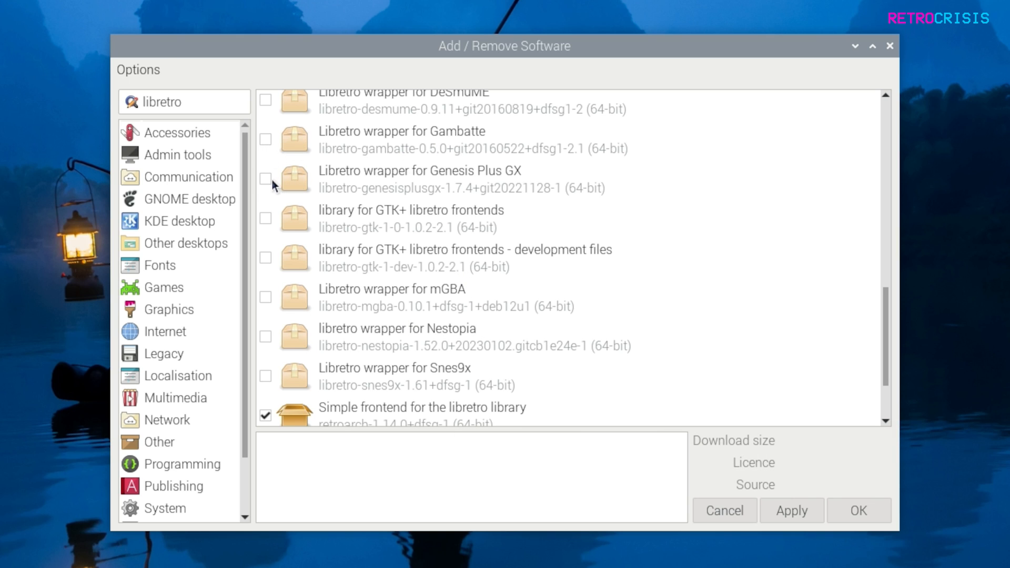
left_click(265, 178)
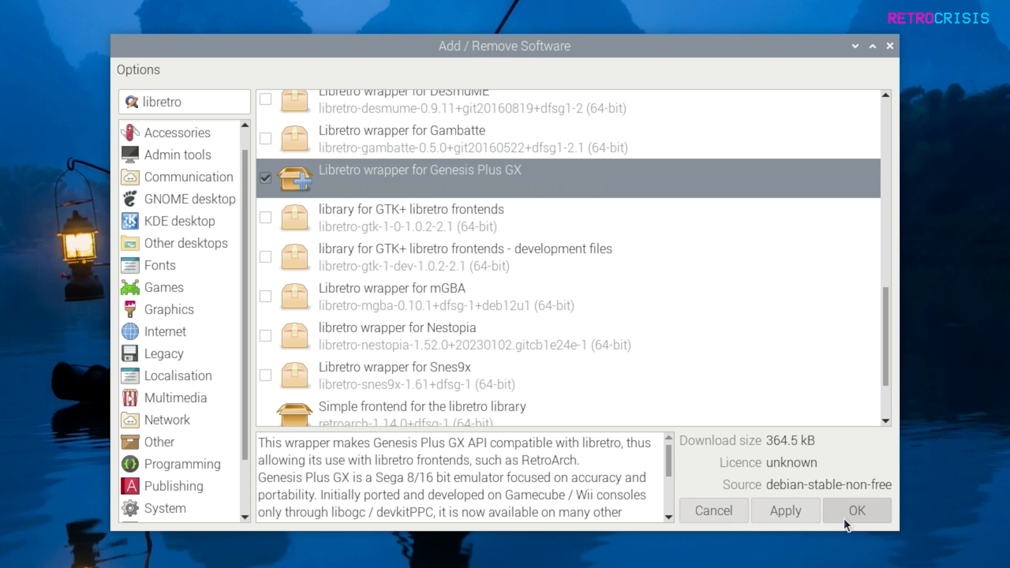
left_click(859, 525)
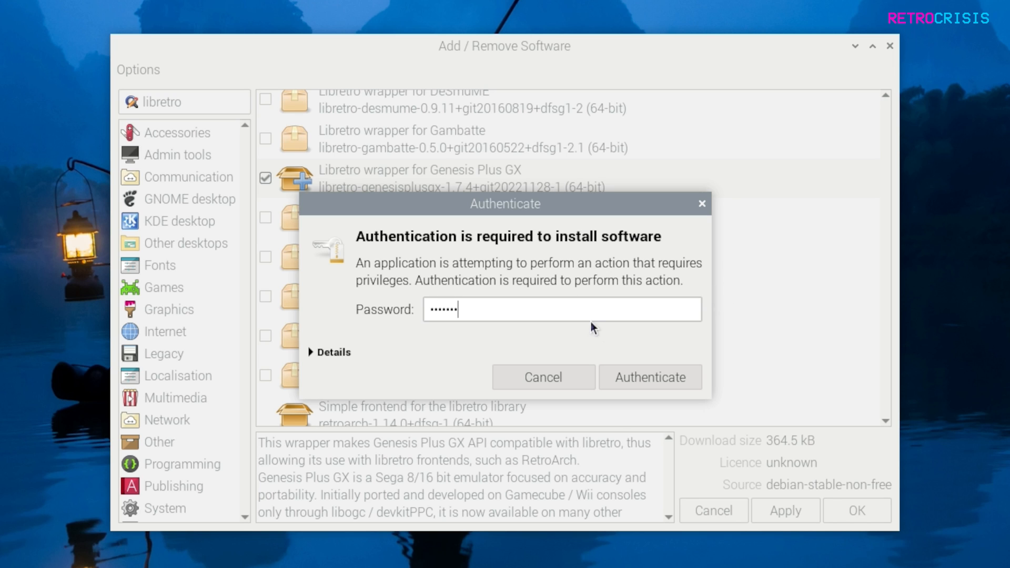
Authenticate with the password to install the Genesis Plus GX core
left_click(651, 377)
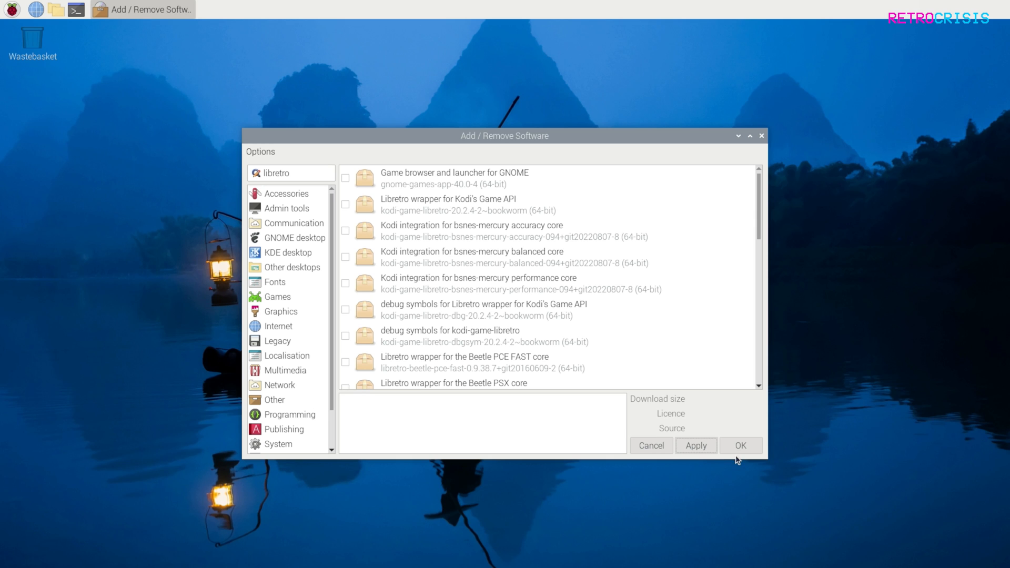